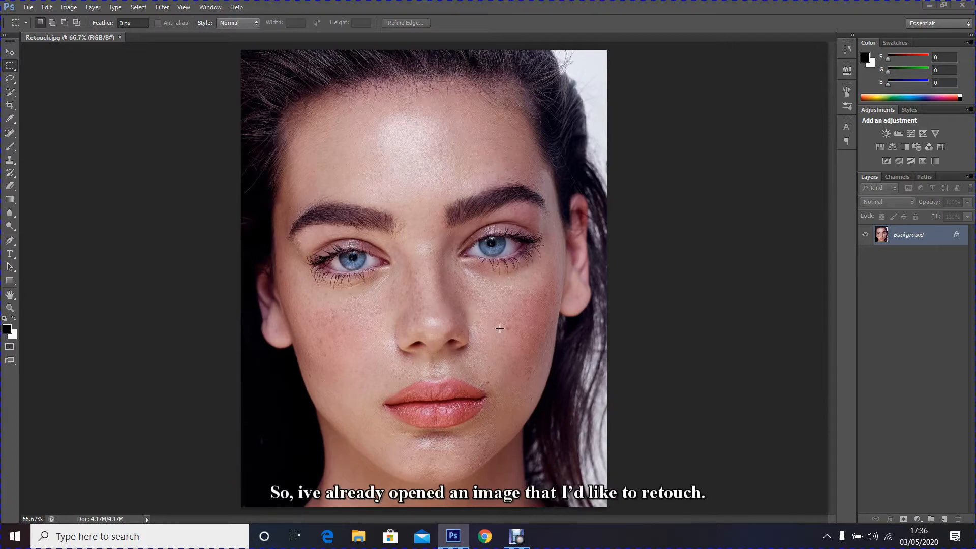
{"action": "mouse_move", "coordinate": [503, 328]}
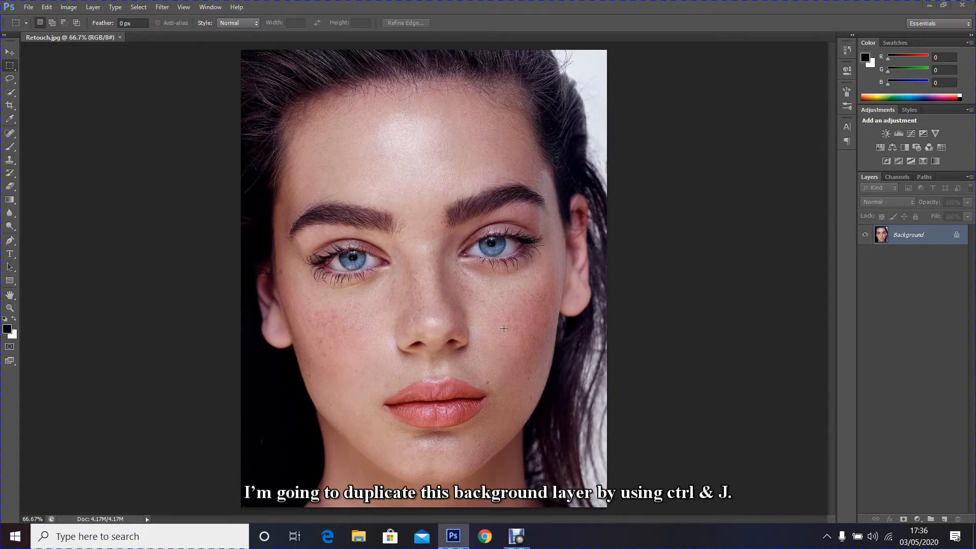
- Duplicate the Background layer with Ctrl+J and rename the copy 'Spot heal'
{"action": "key", "text": "ctrl+j"}
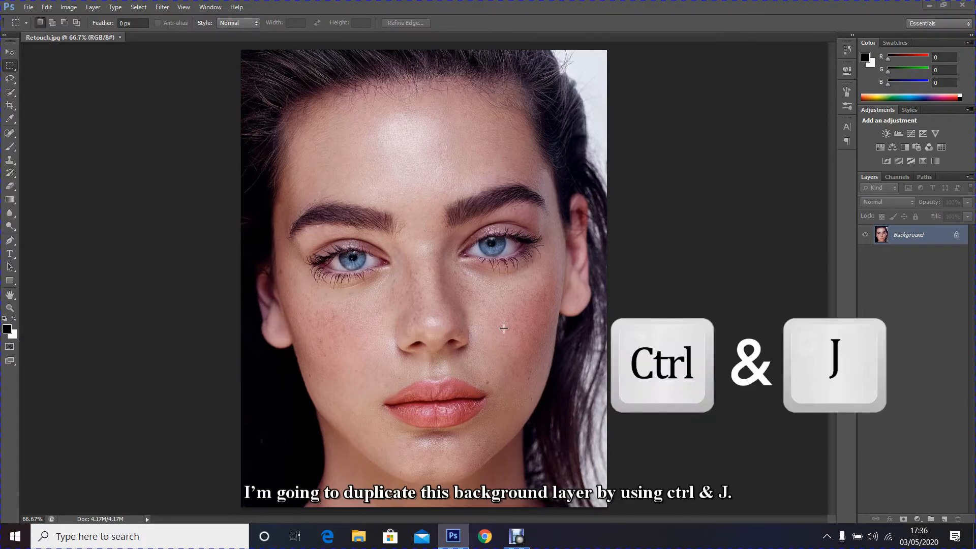
{"action": "key", "text": "ctrl+j"}
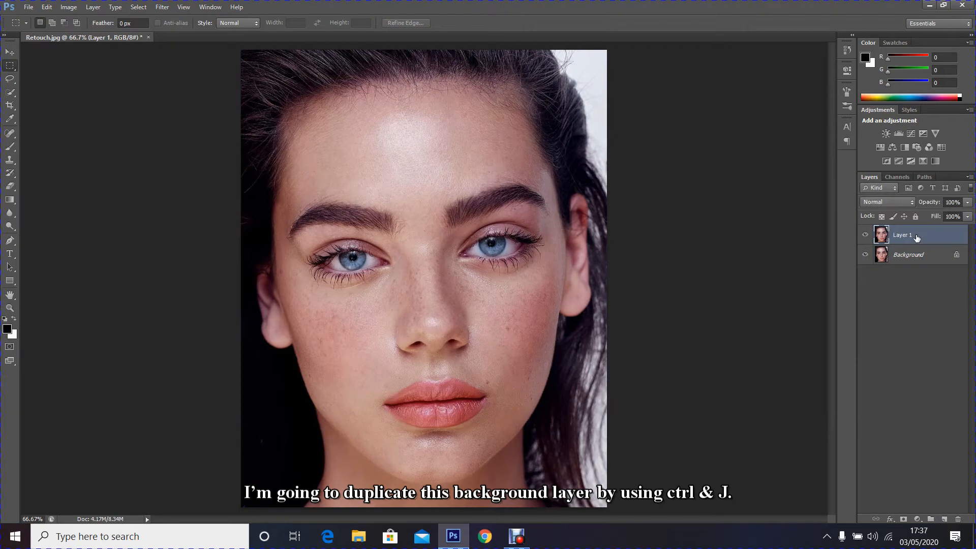
{"action": "key", "text": "ctrl+j"}
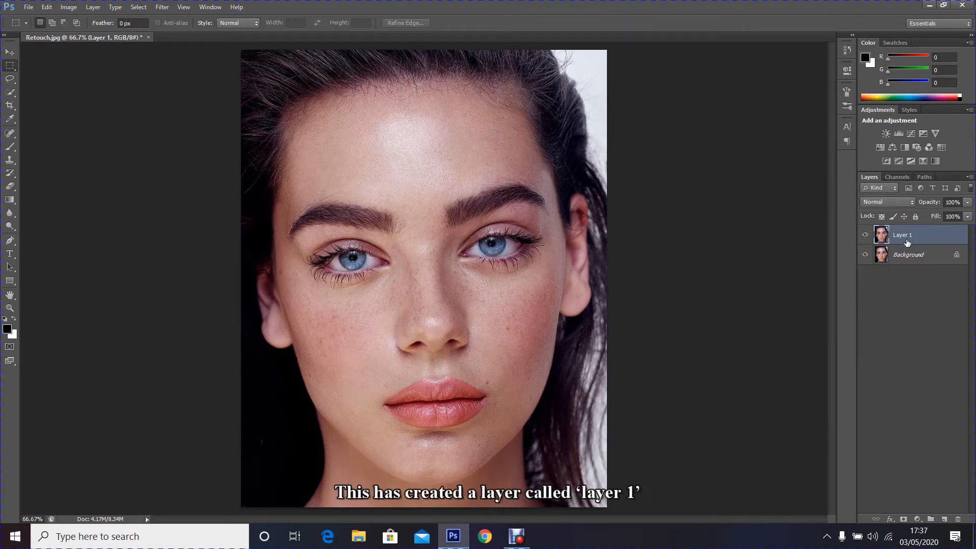
{"action": "double_click", "coordinate": [902, 235]}
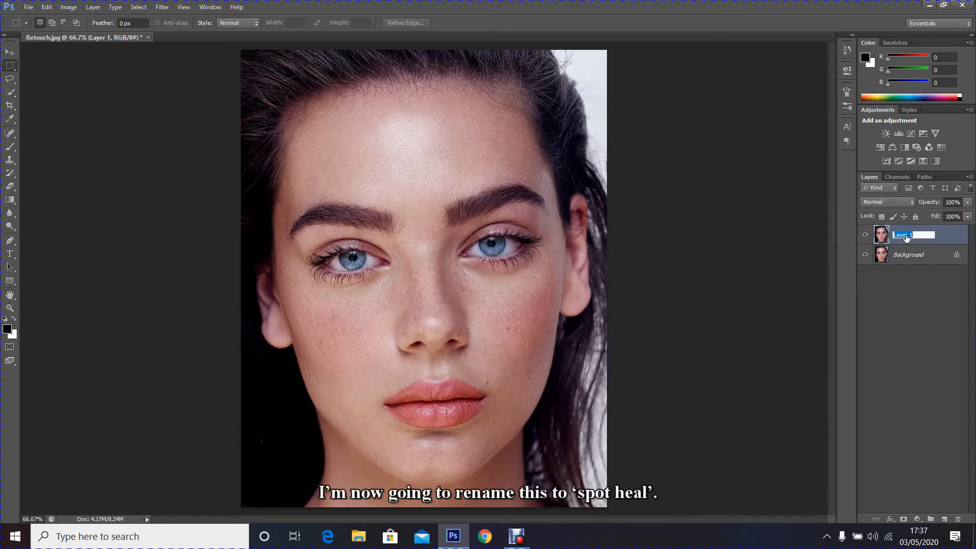
{"action": "type", "text": "Spot heal"}
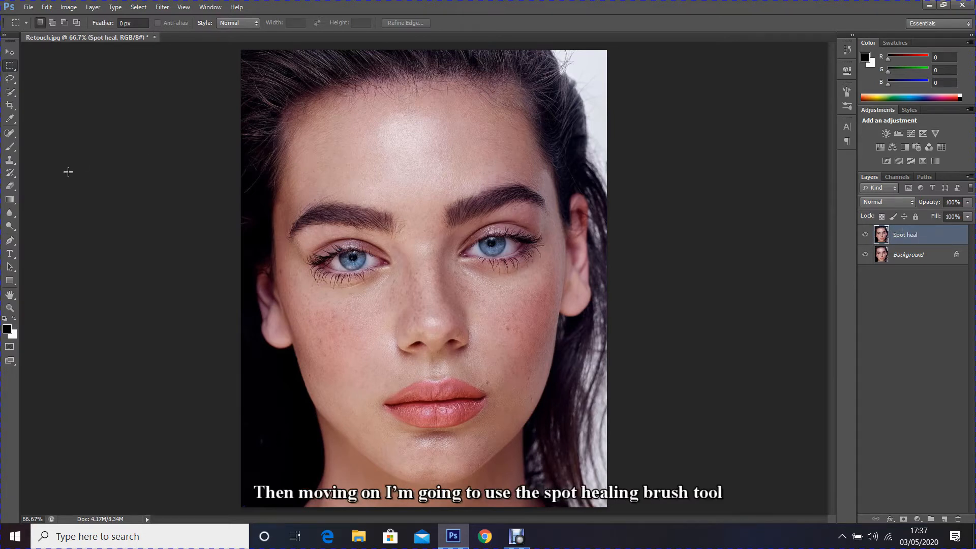
- Heal cheek and nose blemishes with the Spot Healing Brush, then fit the portrait in view
{"action": "left_click", "coordinate": [9, 132]}
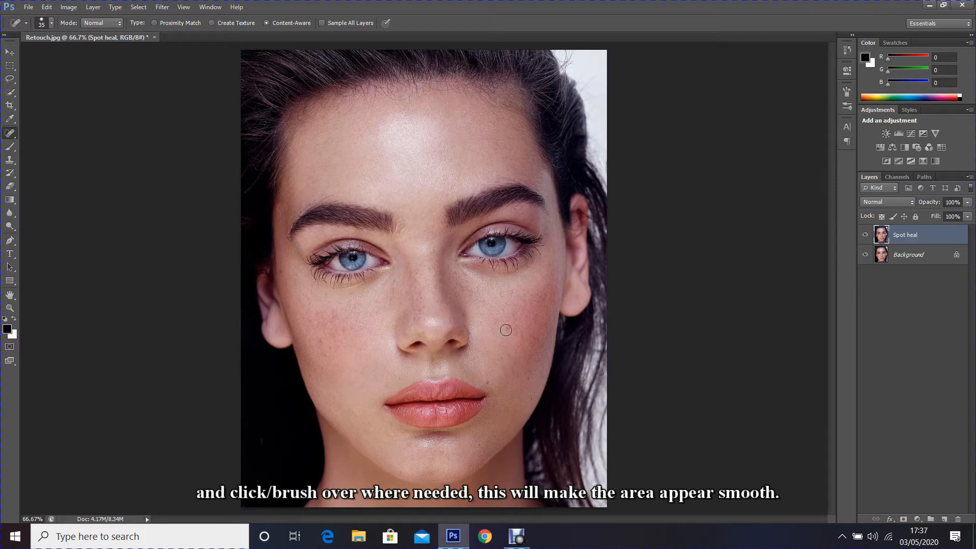
{"action": "left_click", "coordinate": [506, 330]}
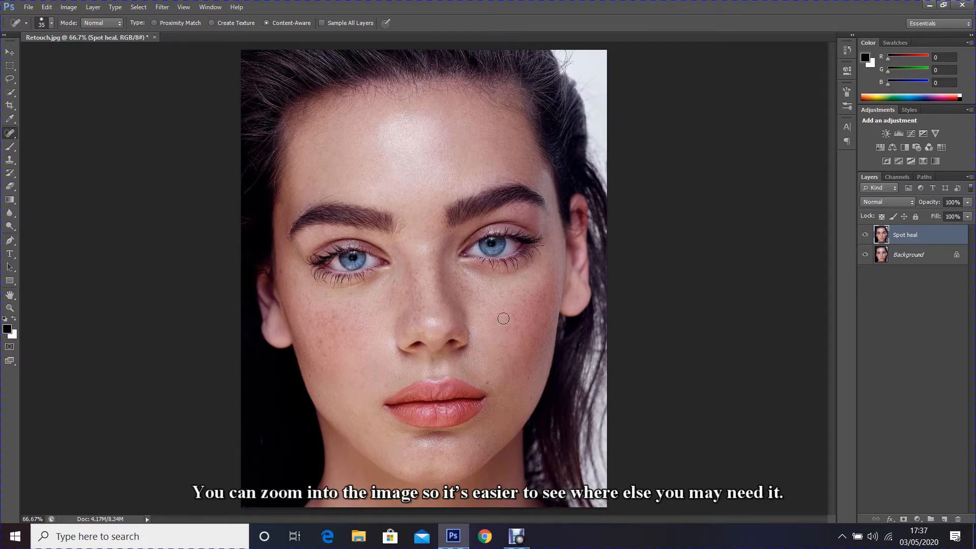
{"action": "key", "text": "ctrl+plus"}
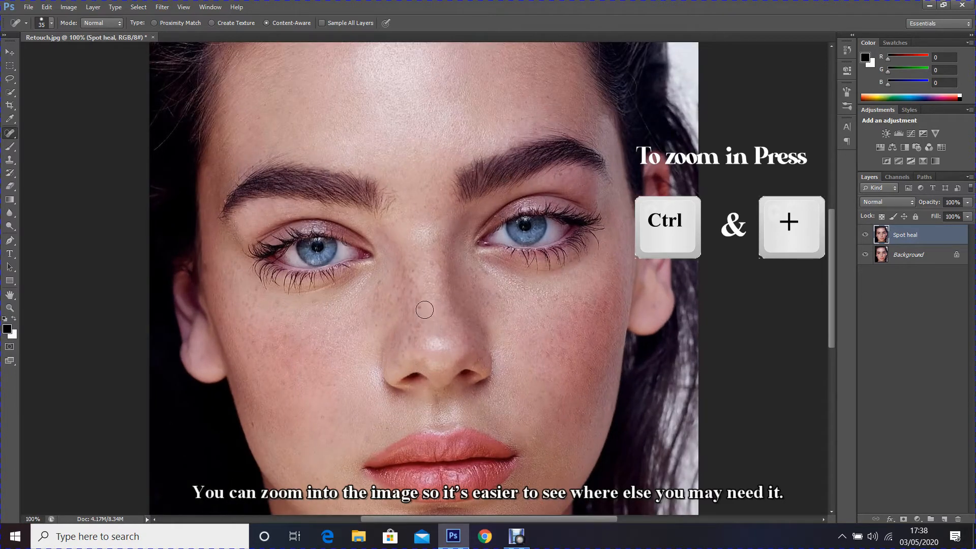
{"action": "key", "text": "["}
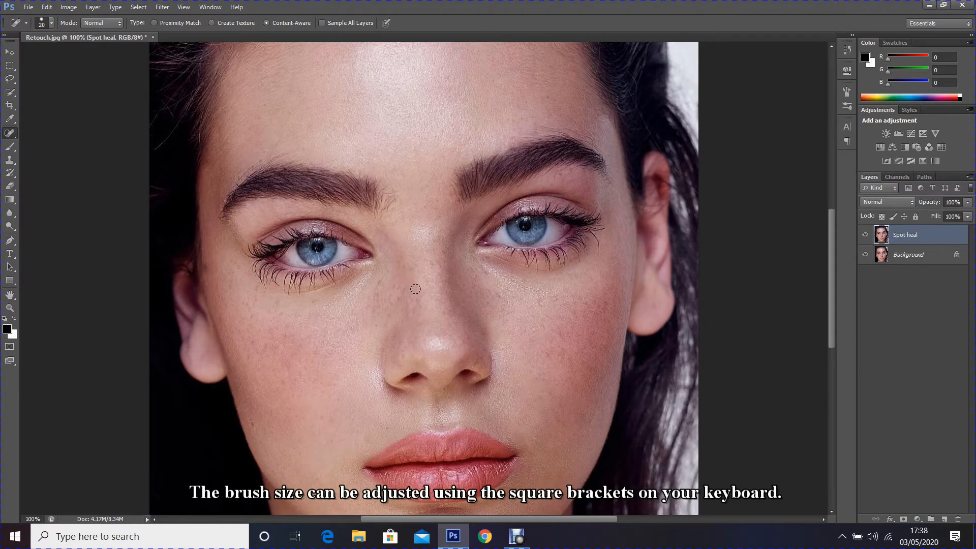
{"action": "key", "text": "]"}
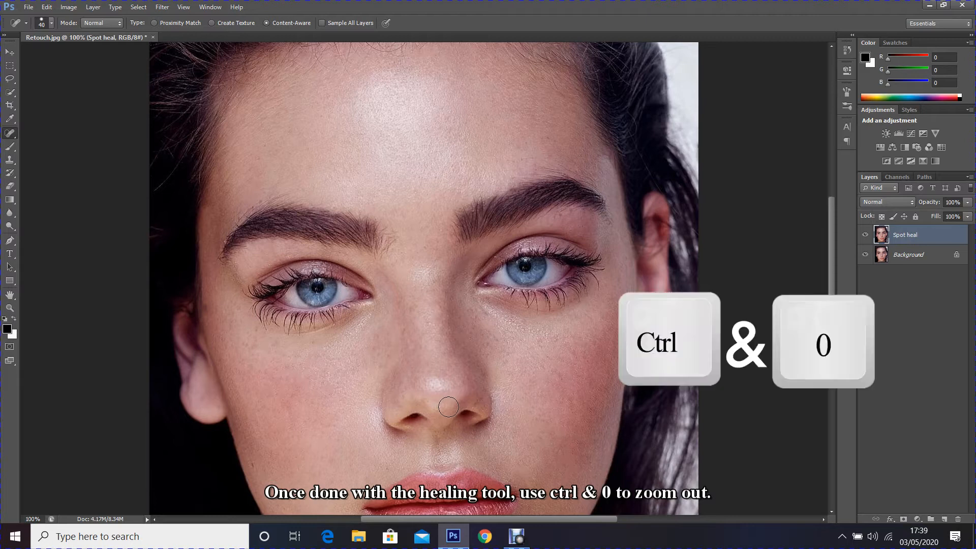
{"action": "key", "text": "ctrl+0"}
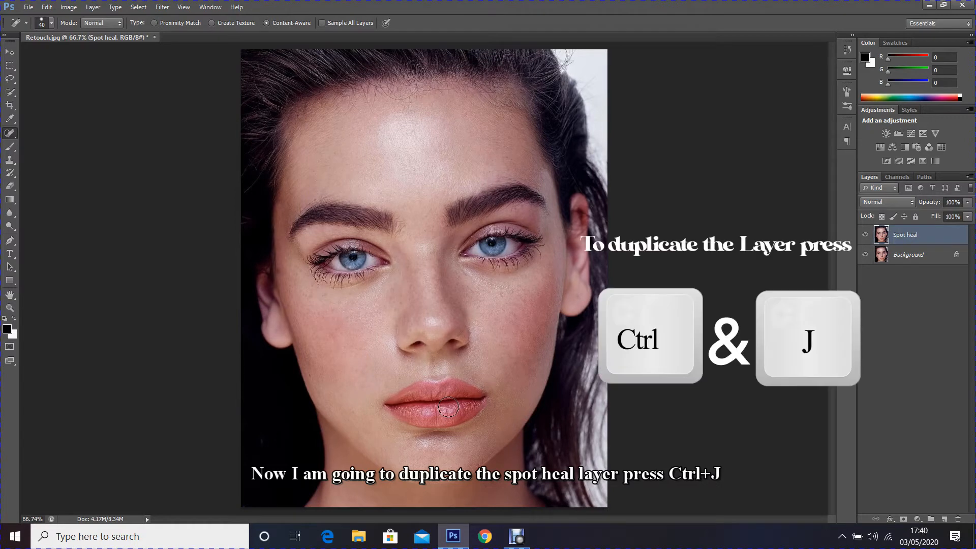
- Duplicate the Spot heal layer and rename the copy 'Smoth'
{"action": "key", "text": "ctrl+j"}
{"action": "type", "text": "Smoth"}
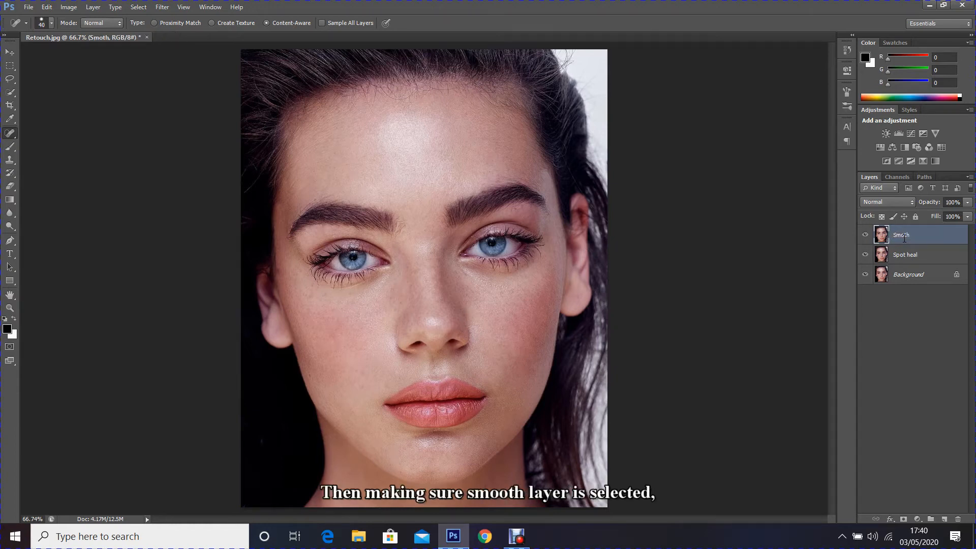
{"action": "left_click", "coordinate": [900, 235]}
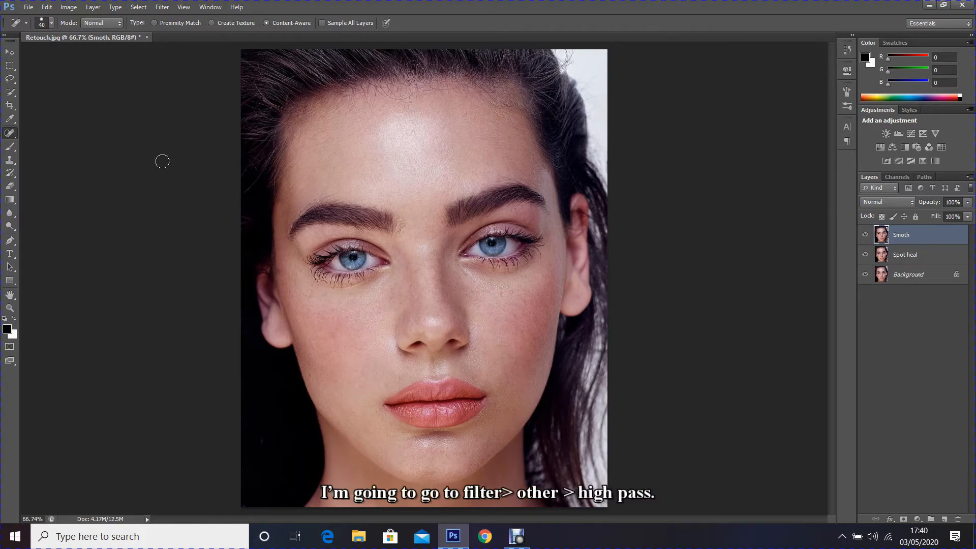
- Apply a High Pass filter with a 16-pixel radius to the Smoth layer
{"action": "left_click", "coordinate": [162, 7]}
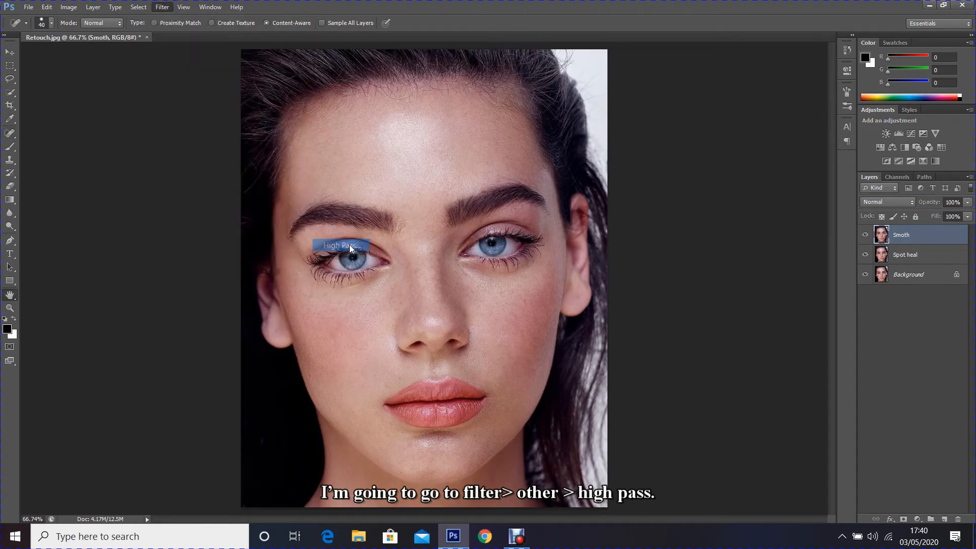
{"action": "left_click", "coordinate": [341, 245]}
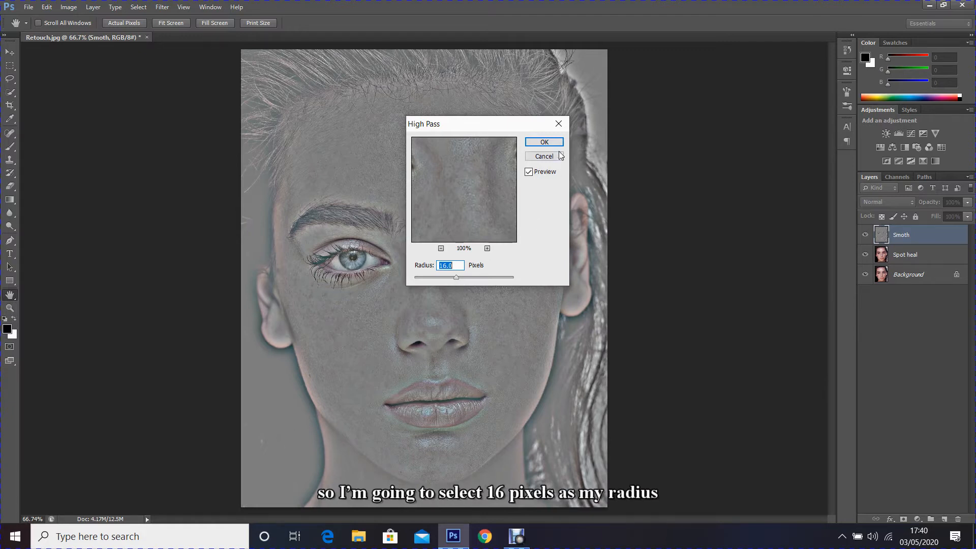
{"action": "left_click", "coordinate": [543, 142]}
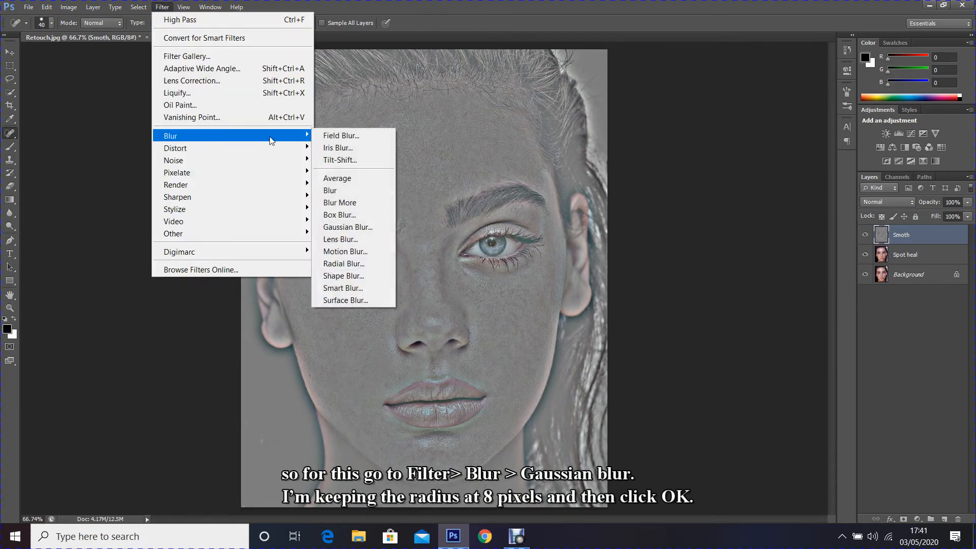
{"action": "mouse_move", "coordinate": [347, 227]}
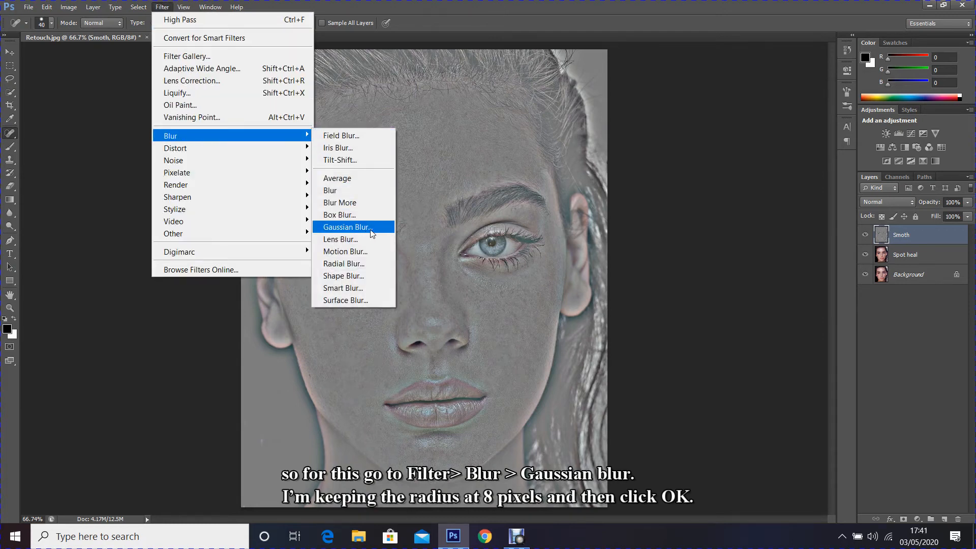
- Apply an 8-pixel Gaussian Blur to the Smoth layer
{"action": "left_click", "coordinate": [346, 227]}
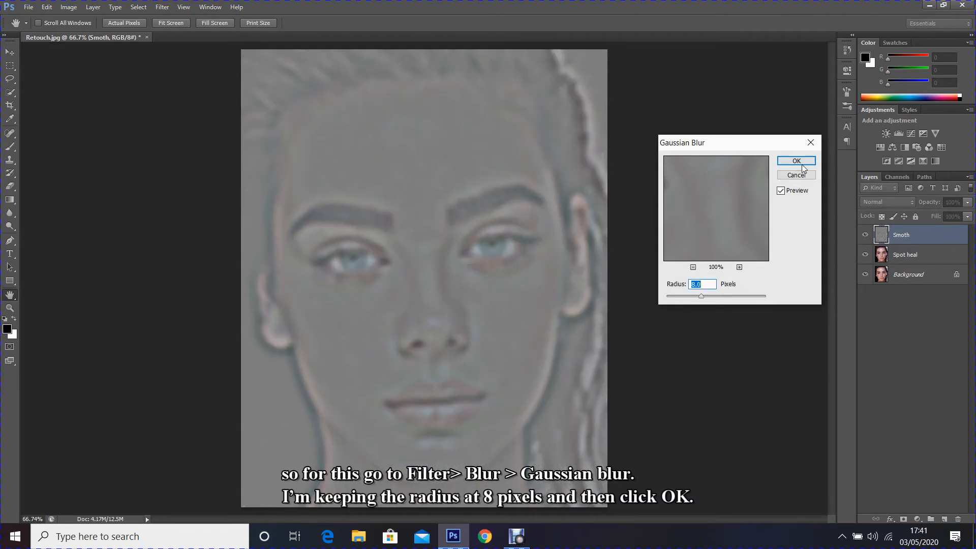
{"action": "left_click", "coordinate": [796, 161]}
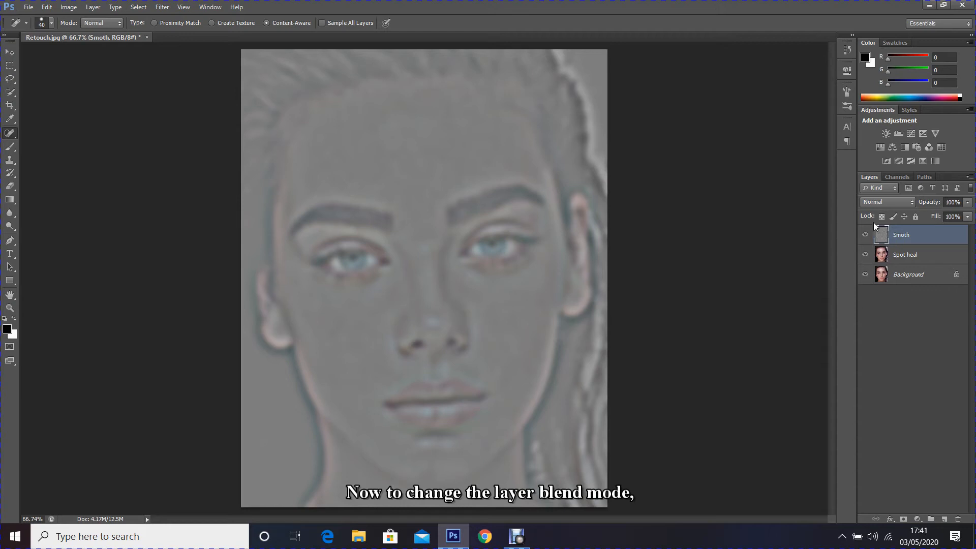
- Set the Smoth layer's blend mode to Linear Light
{"action": "left_click", "coordinate": [886, 201]}
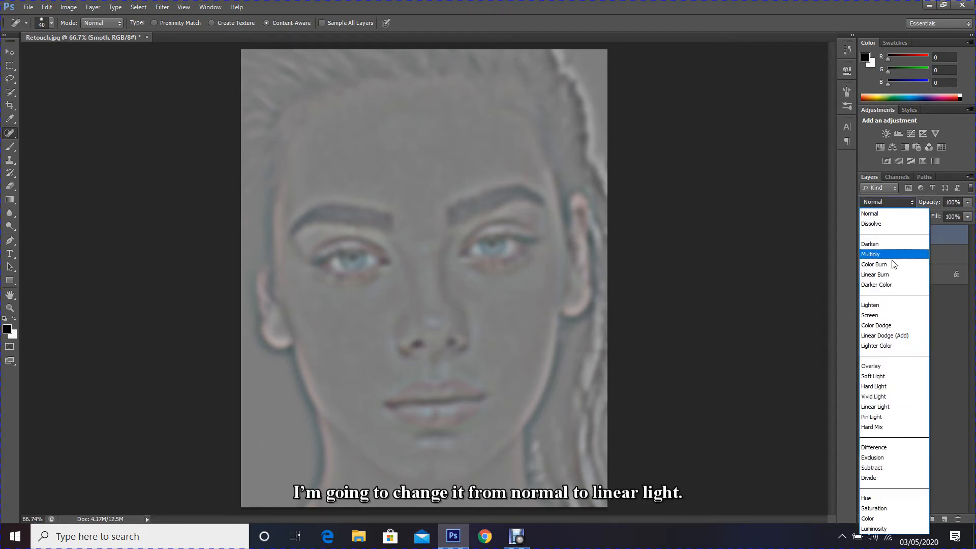
{"action": "mouse_move", "coordinate": [874, 407]}
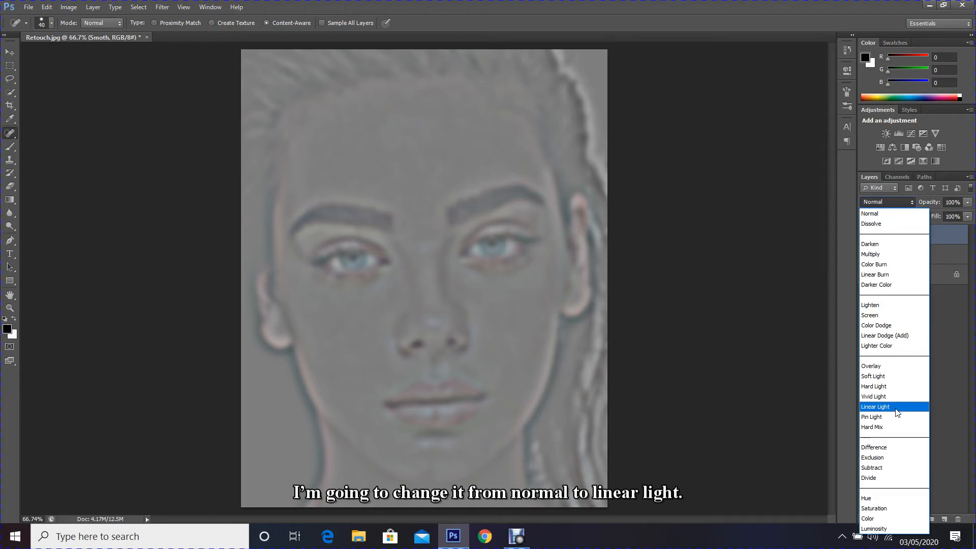
{"action": "left_click", "coordinate": [874, 407]}
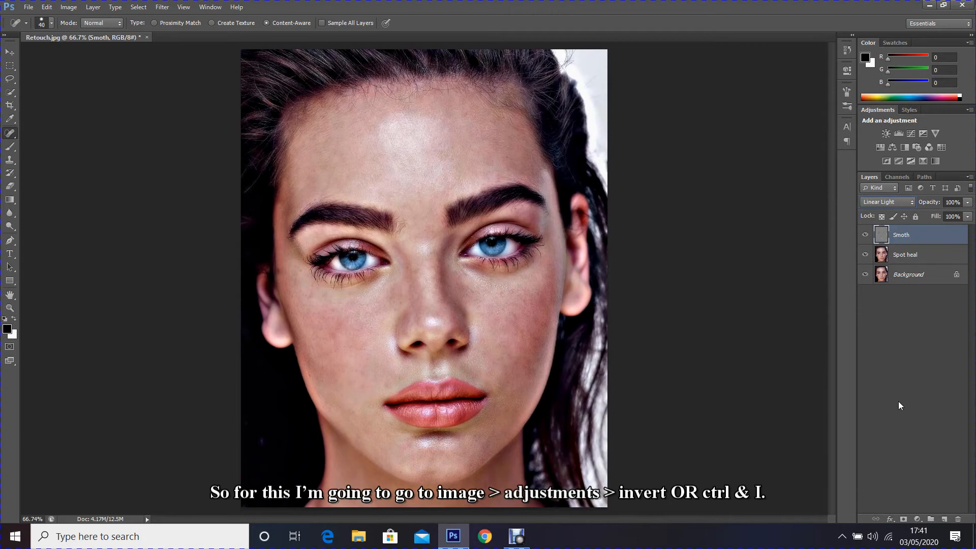
{"action": "mouse_move", "coordinate": [179, 74]}
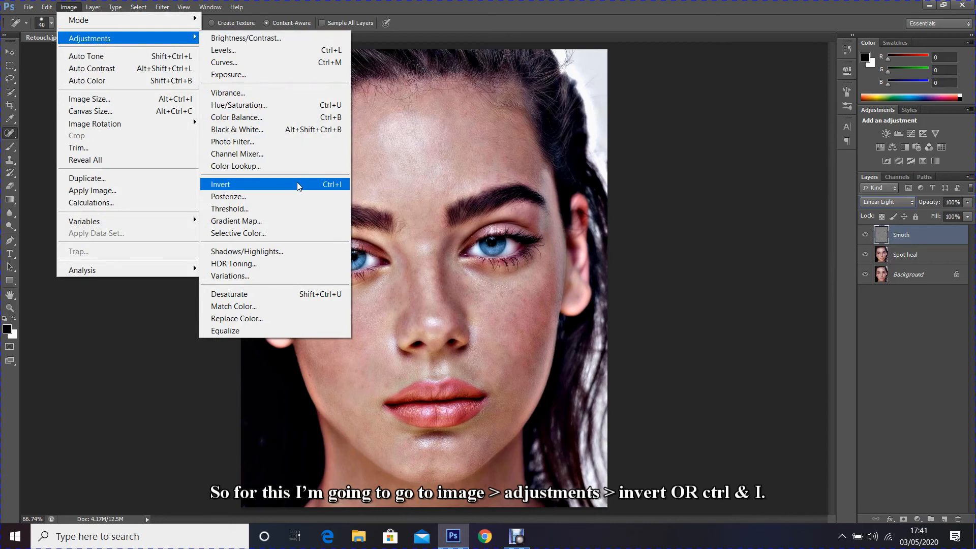
- Invert the Smoth layer with Ctrl+I for a soft blurred skin look
{"action": "left_click", "coordinate": [221, 184]}
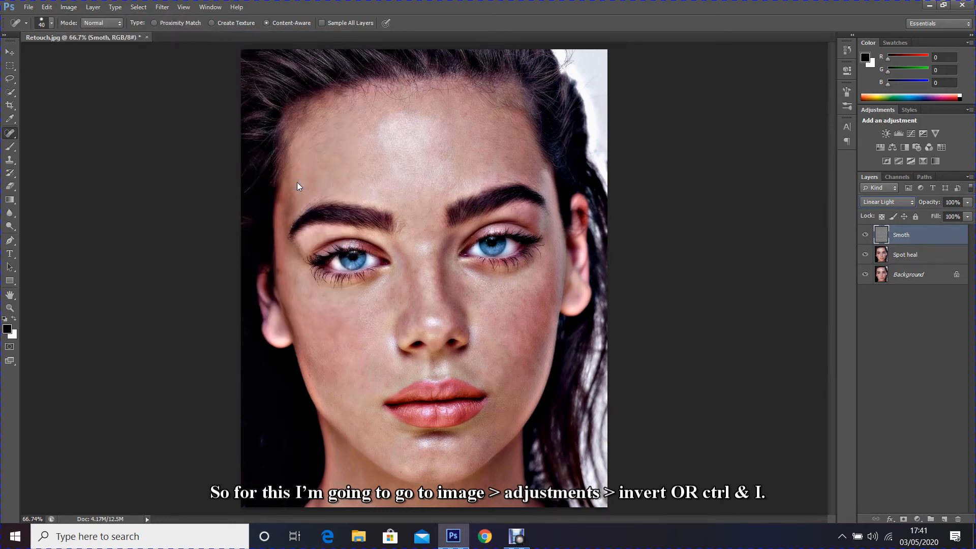
{"action": "key", "text": "ctrl+i"}
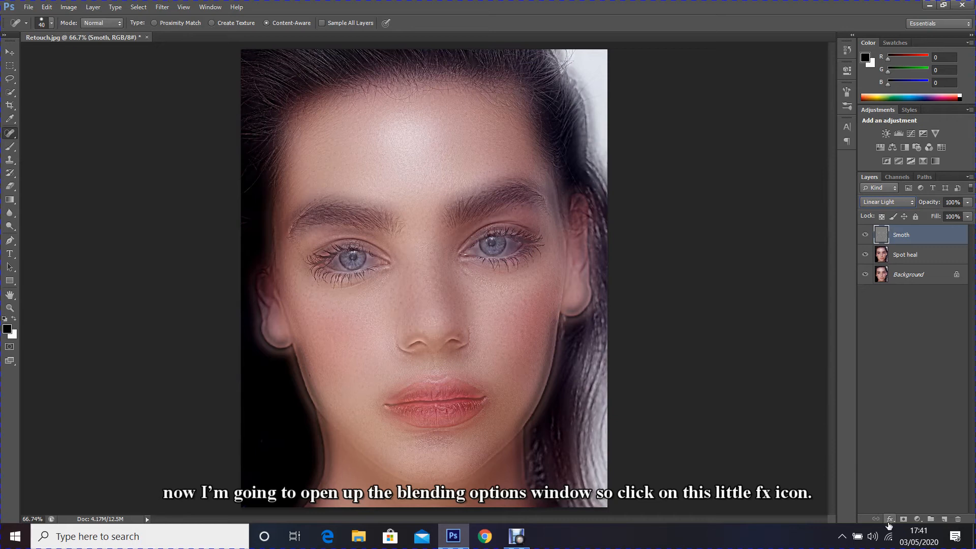
- In Blending Options, split This Layer's gray highlight and shadow sliders apart and confirm
{"action": "left_click", "coordinate": [889, 519]}
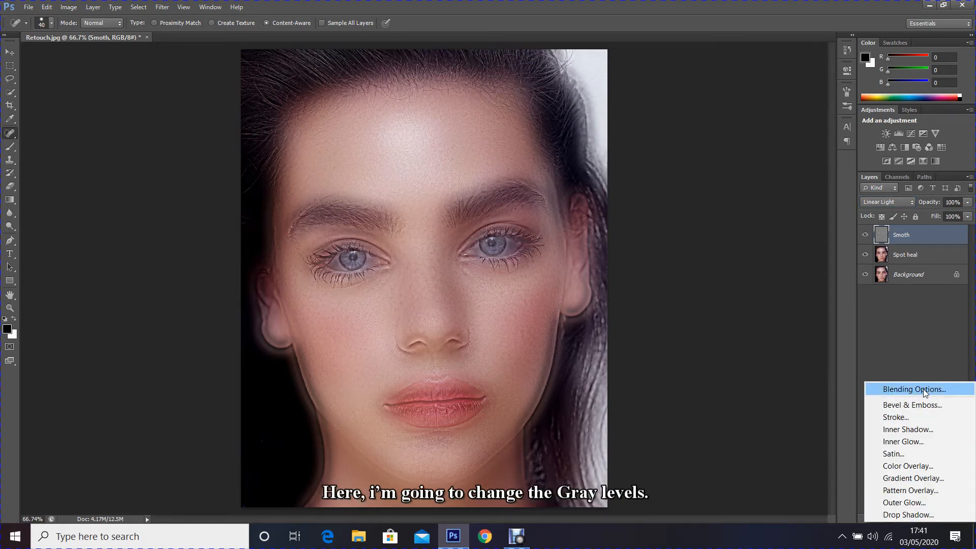
{"action": "left_click", "coordinate": [914, 389]}
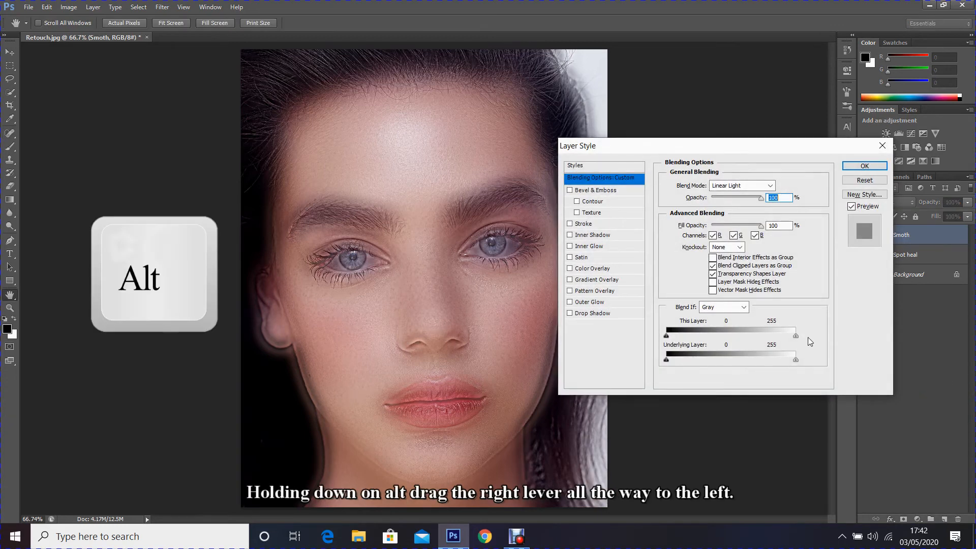
{"action": "left_click_drag", "start_coordinate": [796, 335], "coordinate": [794, 335]}
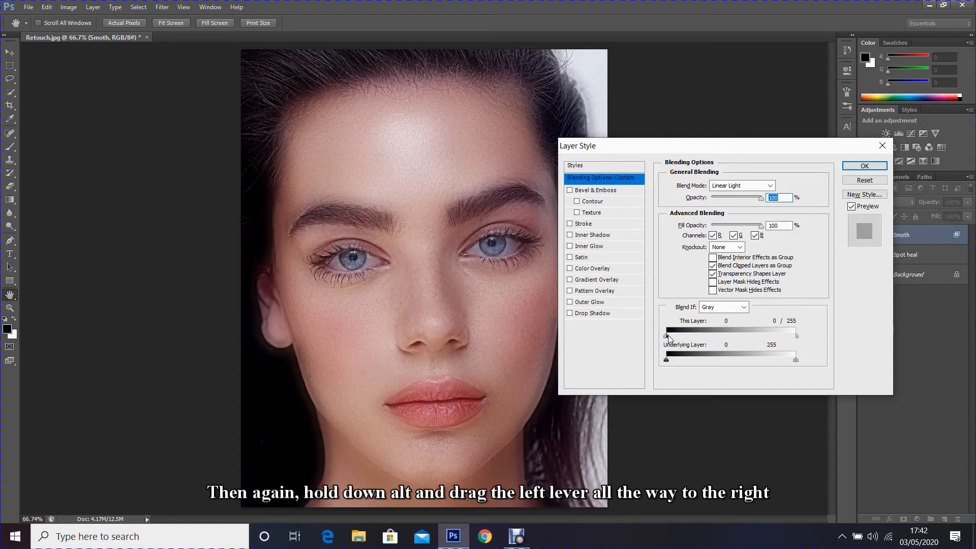
{"action": "left_click_drag", "start_coordinate": [666, 336], "coordinate": [776, 336]}
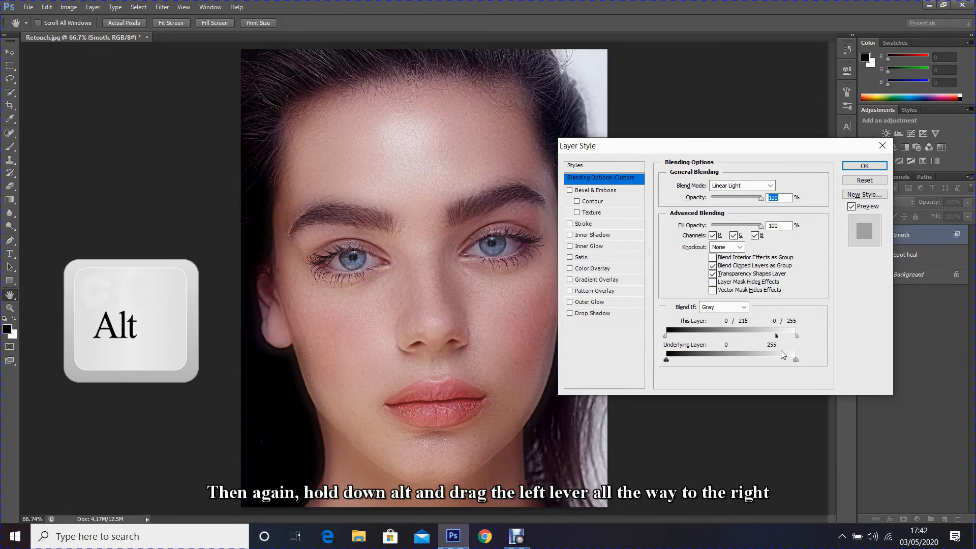
{"action": "left_click_drag", "start_coordinate": [776, 335], "coordinate": [795, 334]}
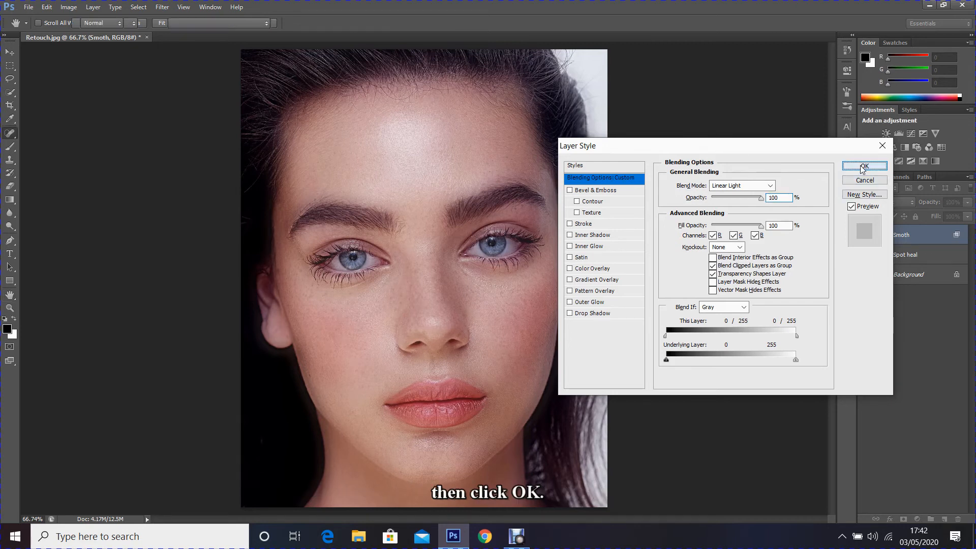
{"action": "left_click", "coordinate": [864, 166]}
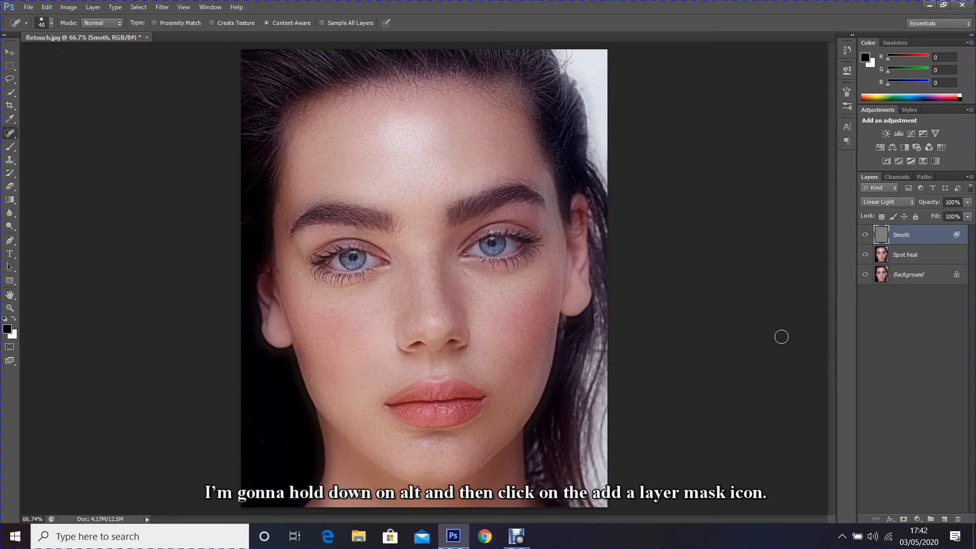
- Add a black layer mask that fully hides the Smoth layer
{"action": "key", "text": "alt"}
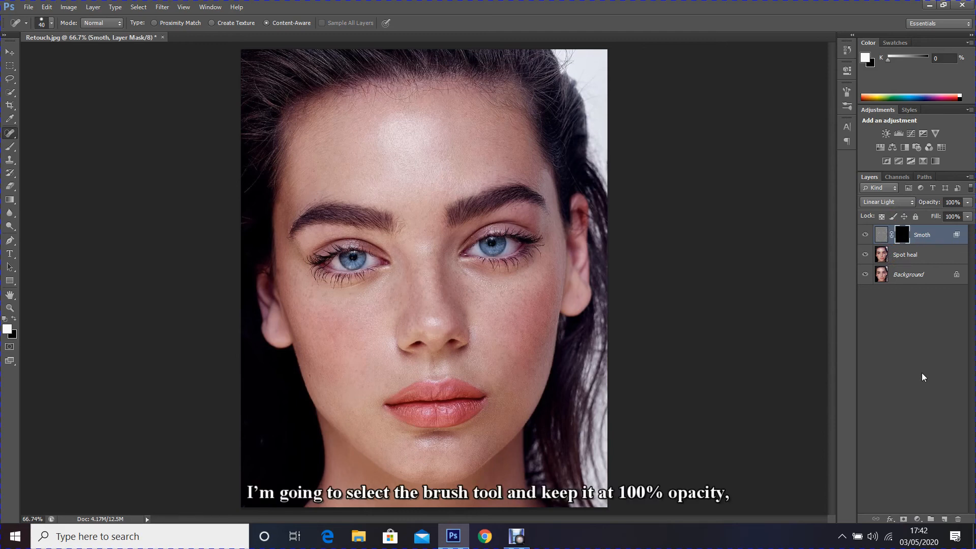
{"action": "mouse_move", "coordinate": [40, 161]}
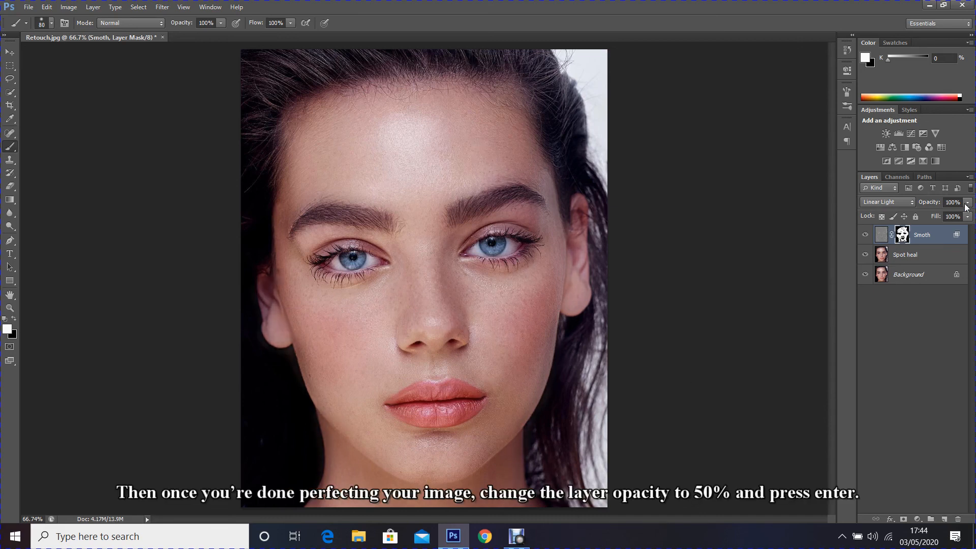
- Set the Smoth layer's opacity to 50%
{"action": "left_click", "coordinate": [952, 202]}
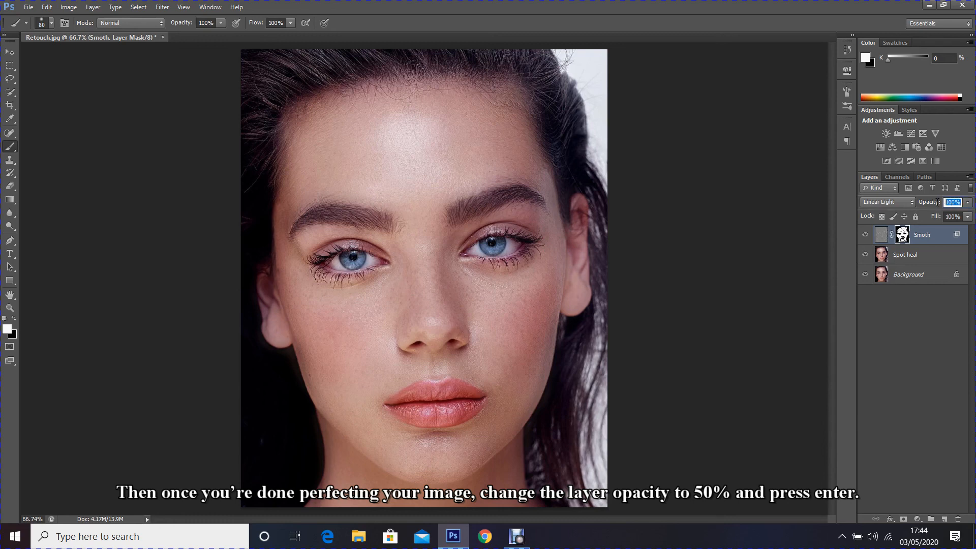
{"action": "type", "text": "50"}
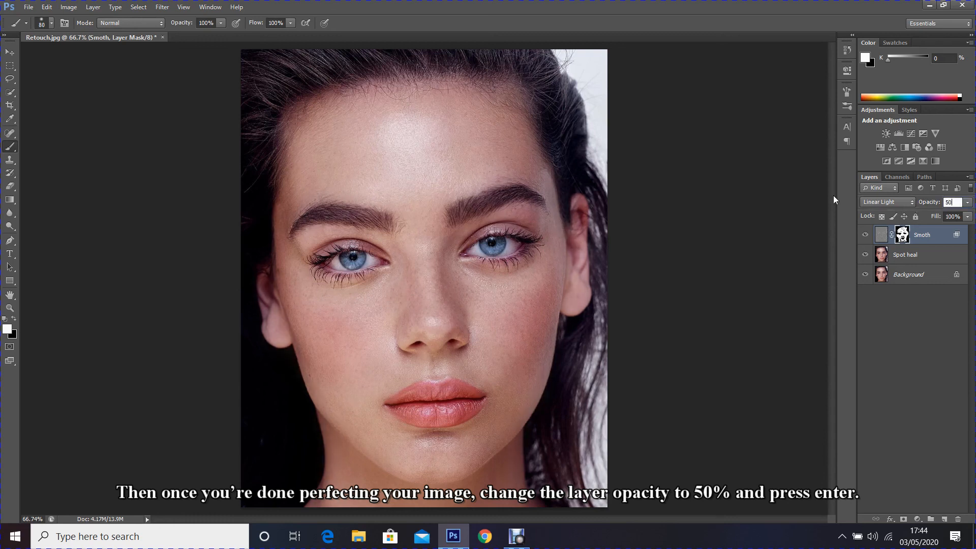